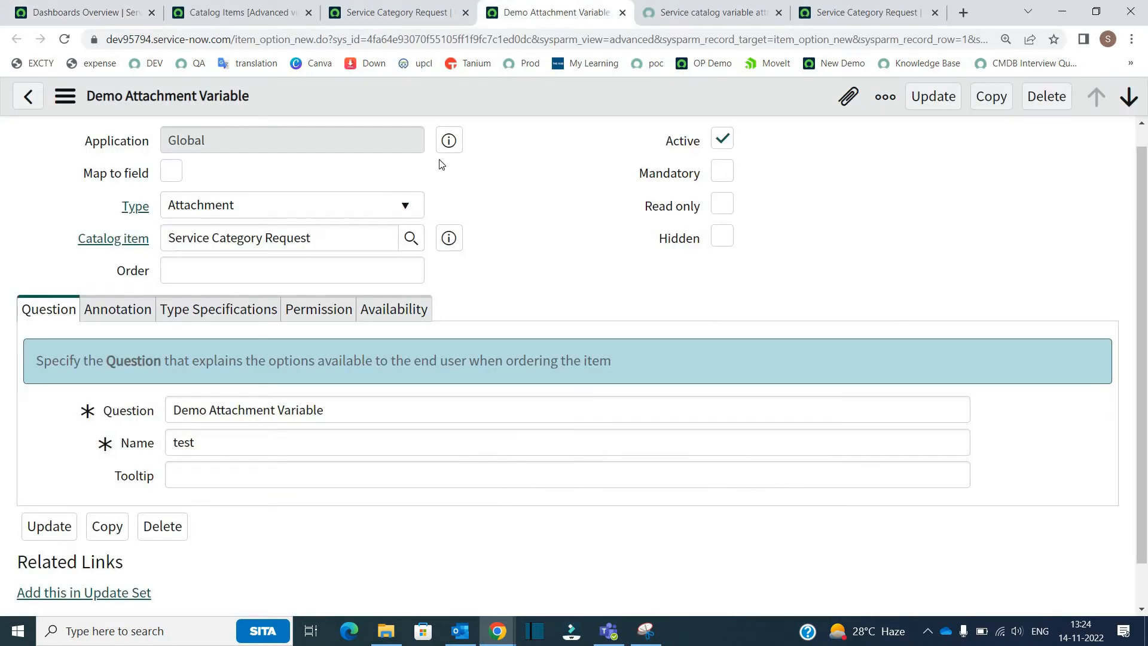
pyautogui.moveTo(208, 110)
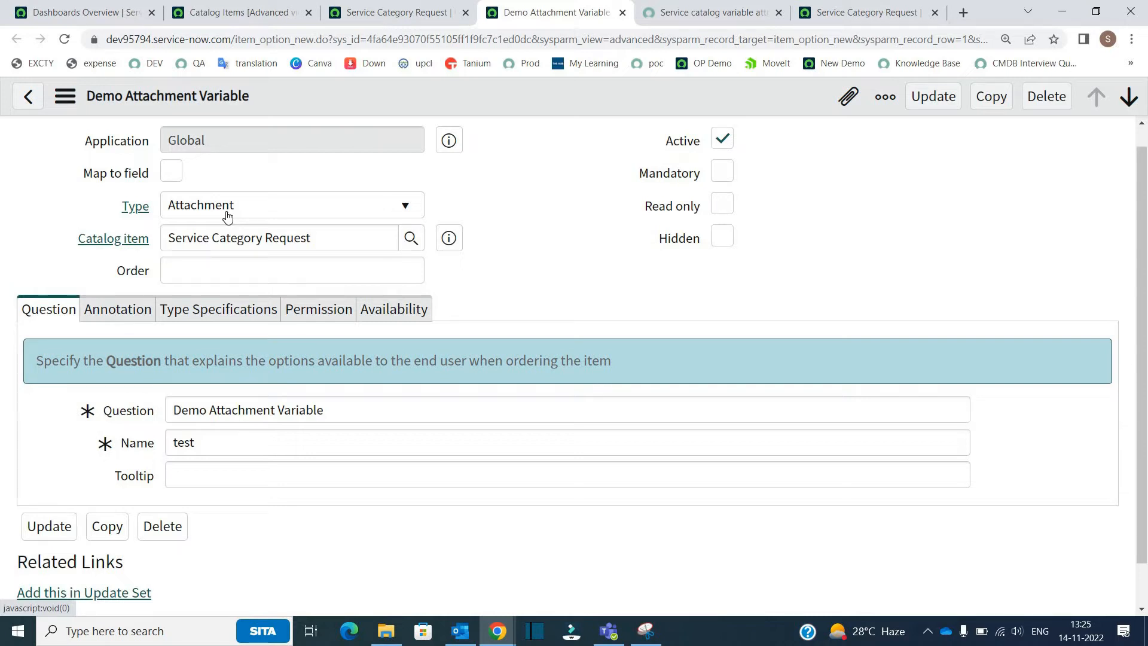
# Review the Demo Attachment Variable's type specifications and availability: visible elsewhere, on bundles, guides and summaries
pyautogui.click(290, 205)
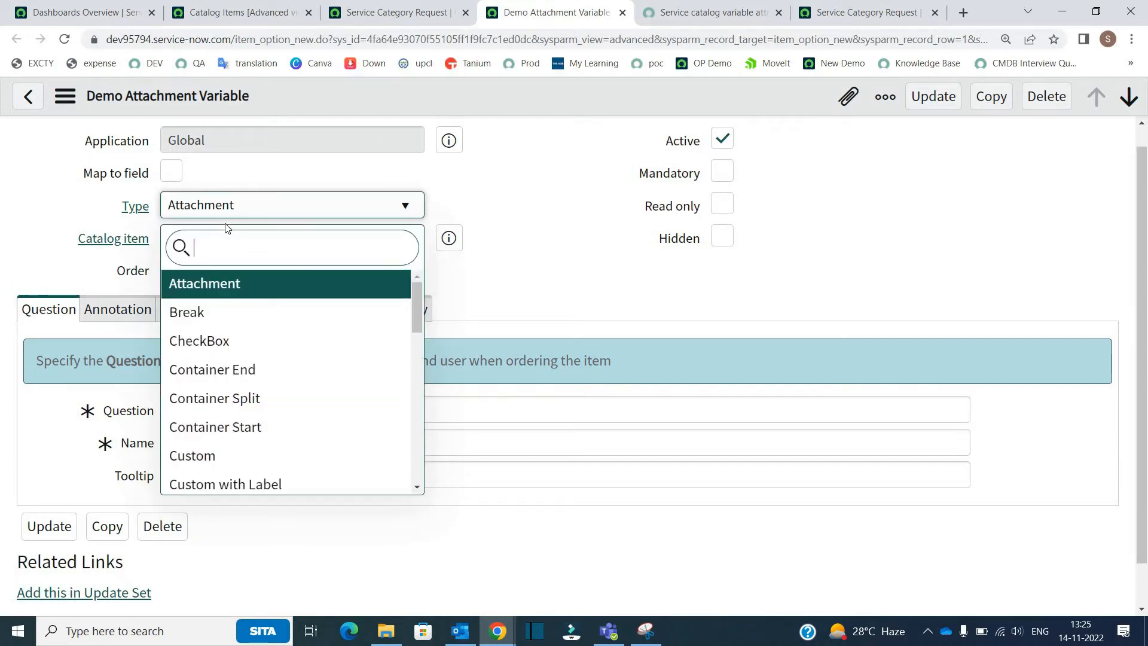
pyautogui.write('ui')
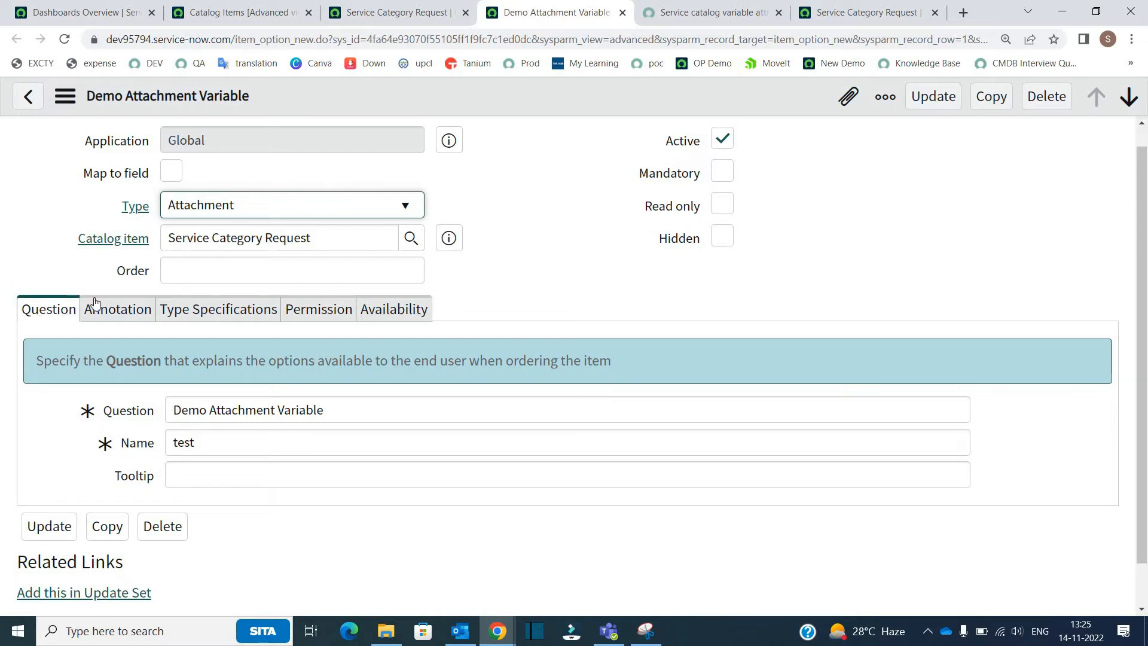
pyautogui.click(218, 308)
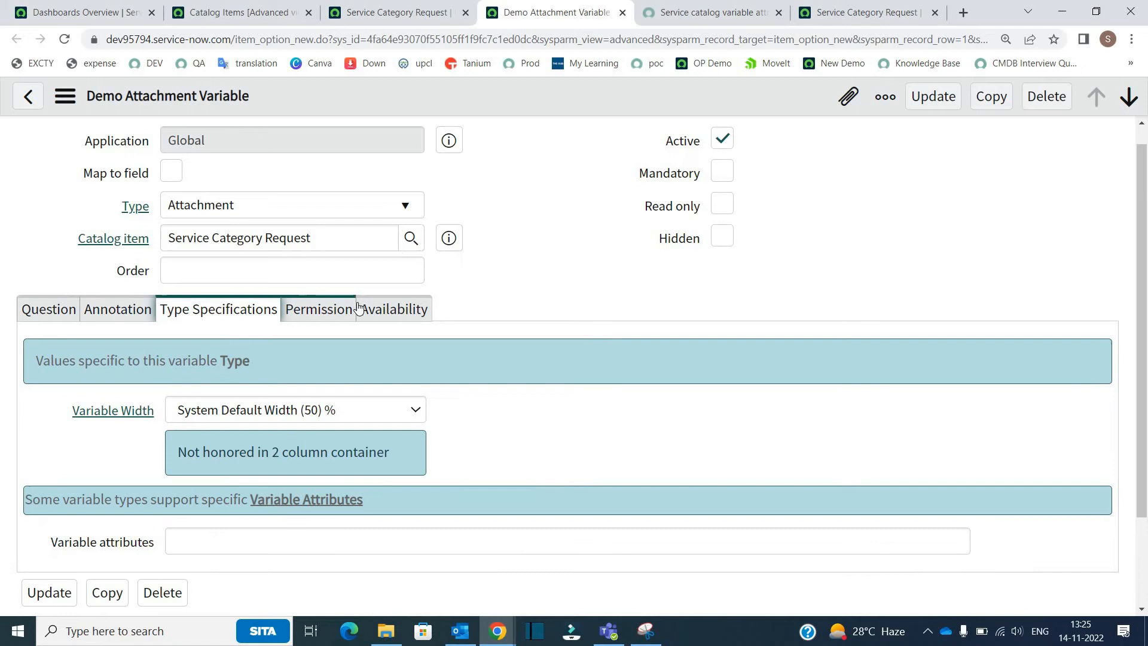
pyautogui.click(394, 309)
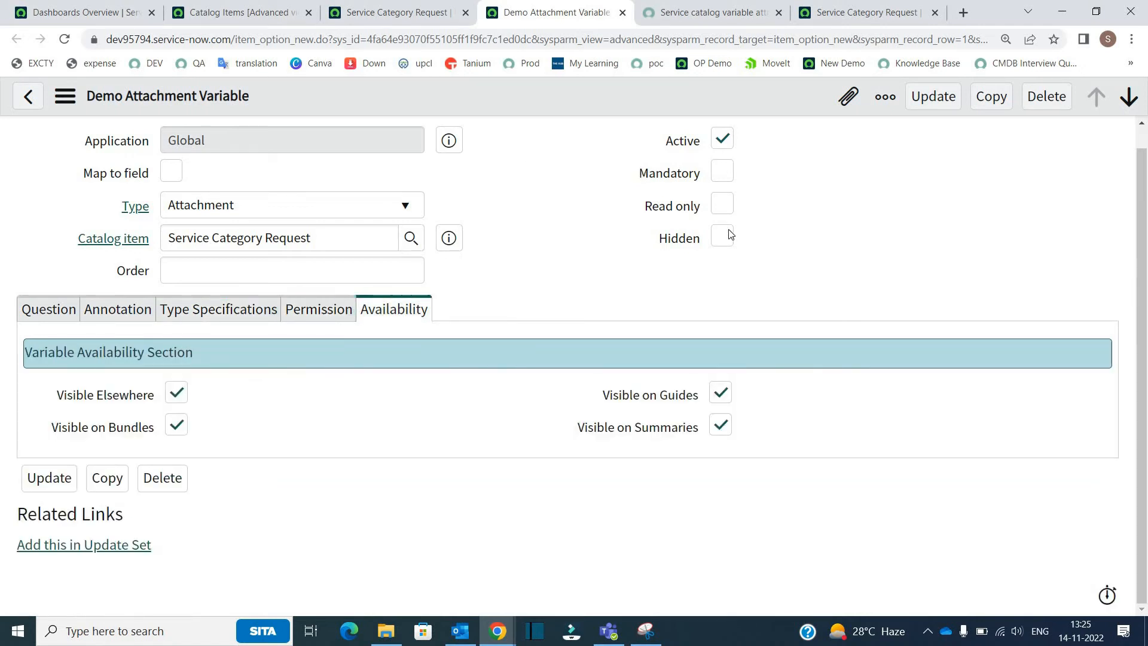
pyautogui.click(720, 236)
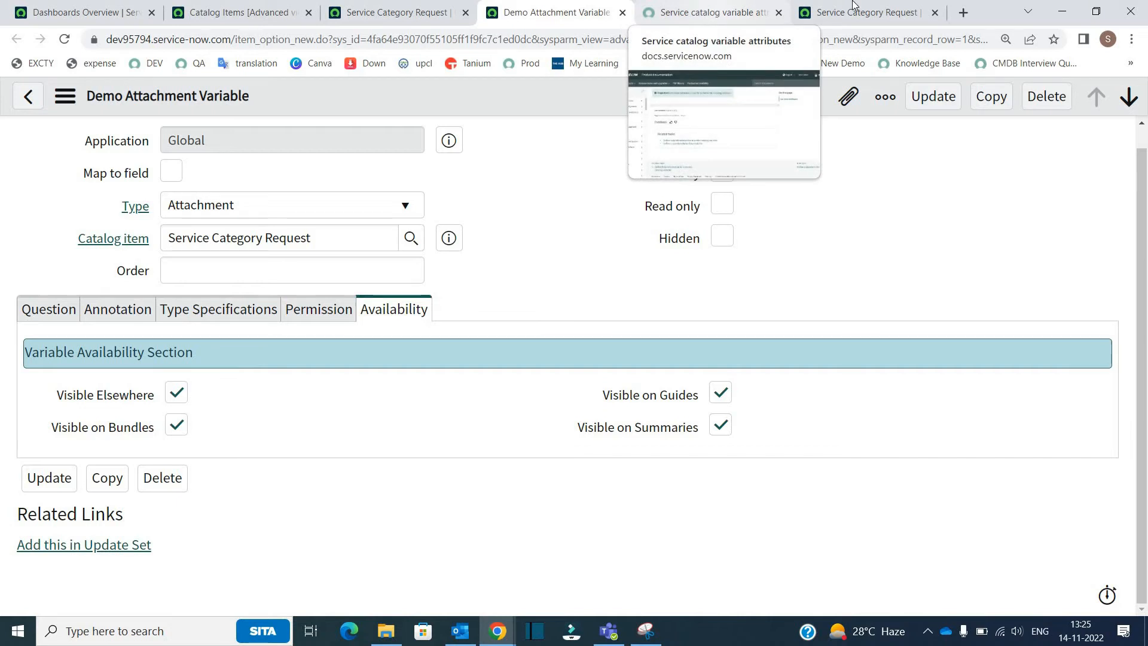
# Switch to the Service Category Request catalog form showing Demo Attachment Variable's add-attachment link
pyautogui.click(869, 12)
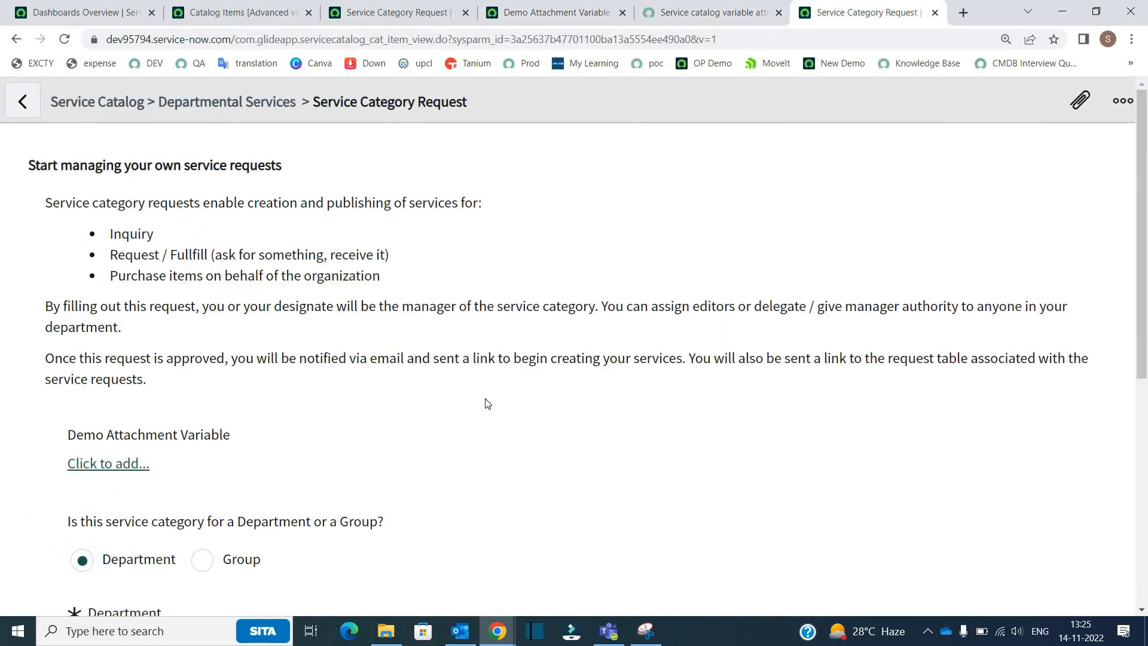
pyautogui.moveTo(12, 403)
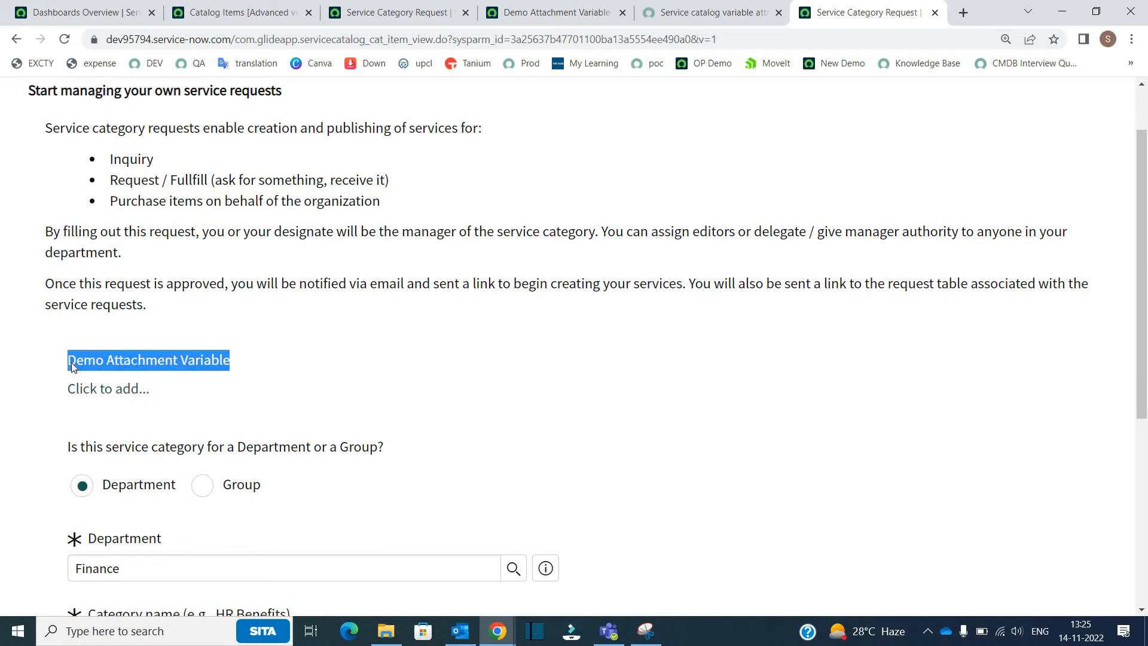
pyautogui.click(44, 368)
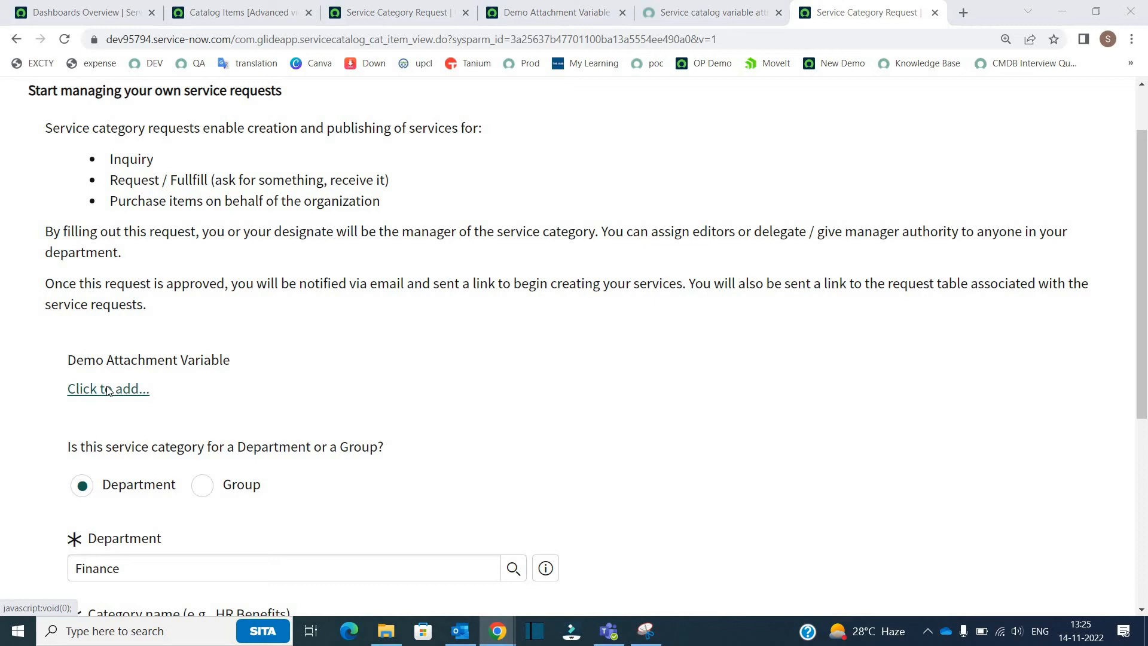
# Attach 'Add attachment to Catalog Item.png' to the Demo Attachment Variable
pyautogui.click(107, 387)
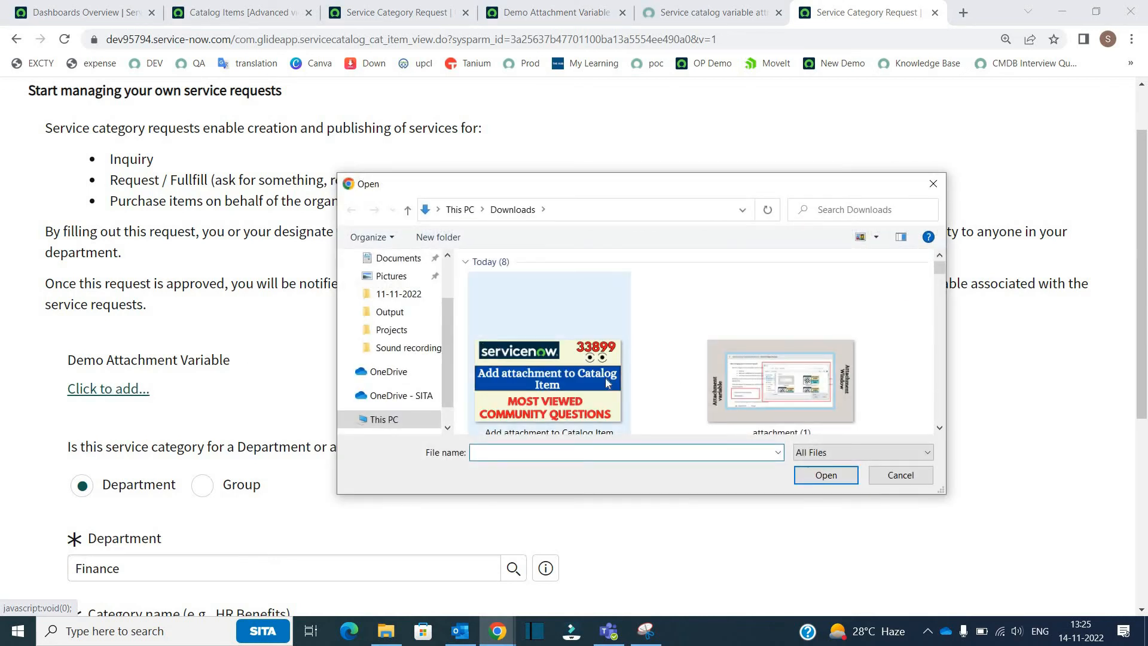
pyautogui.click(825, 475)
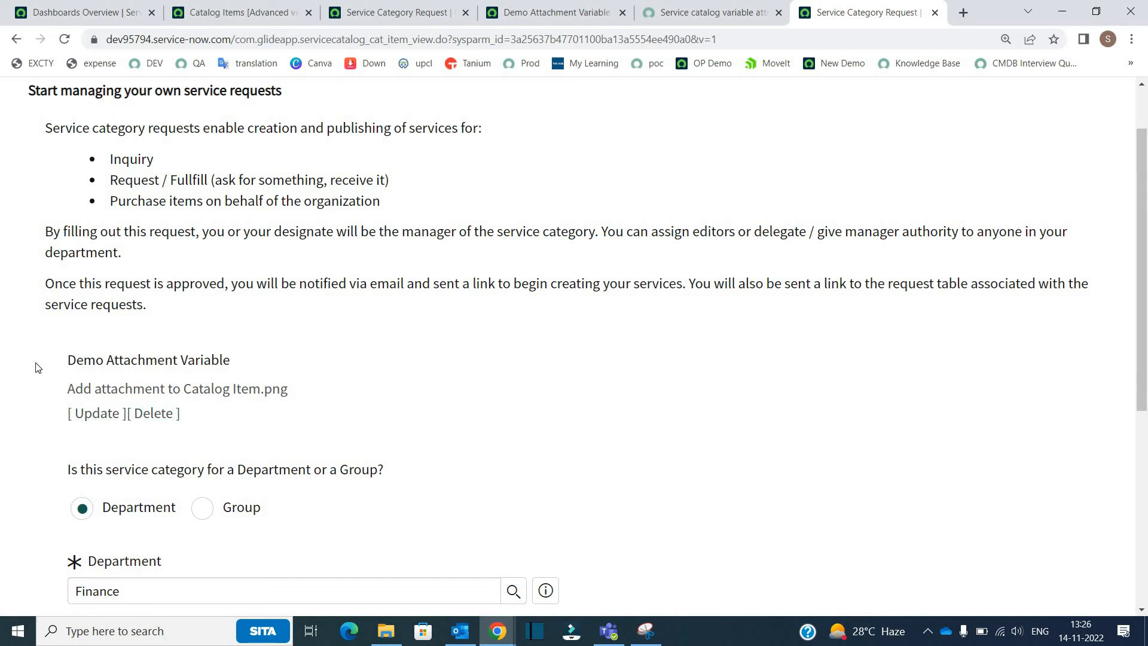
pyautogui.scroll(-3)
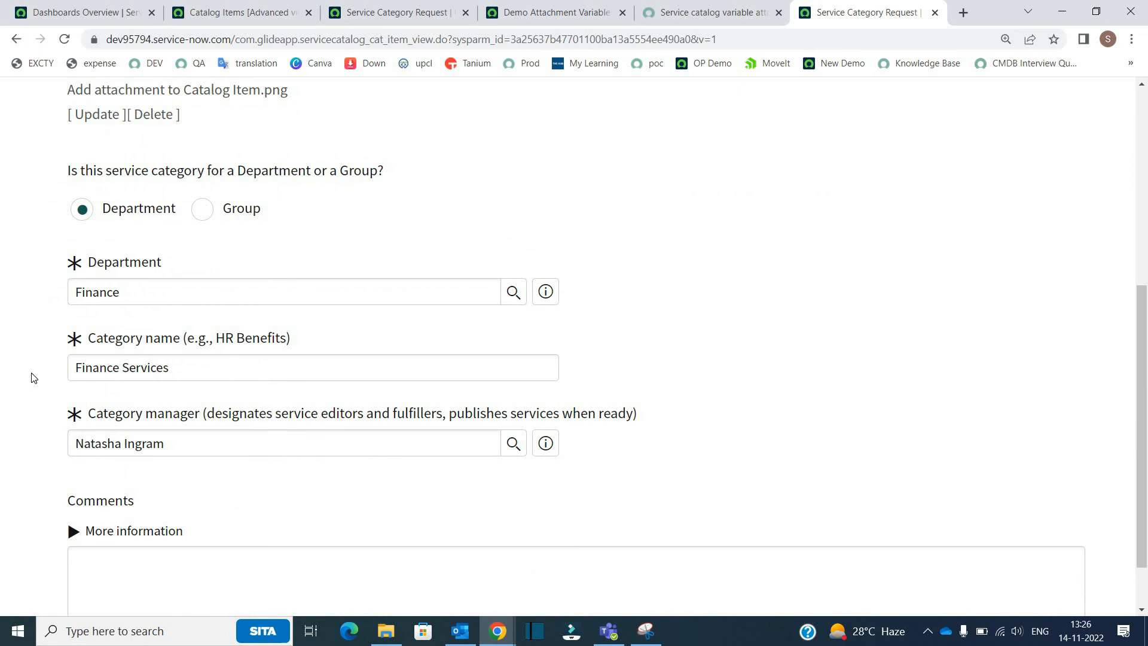